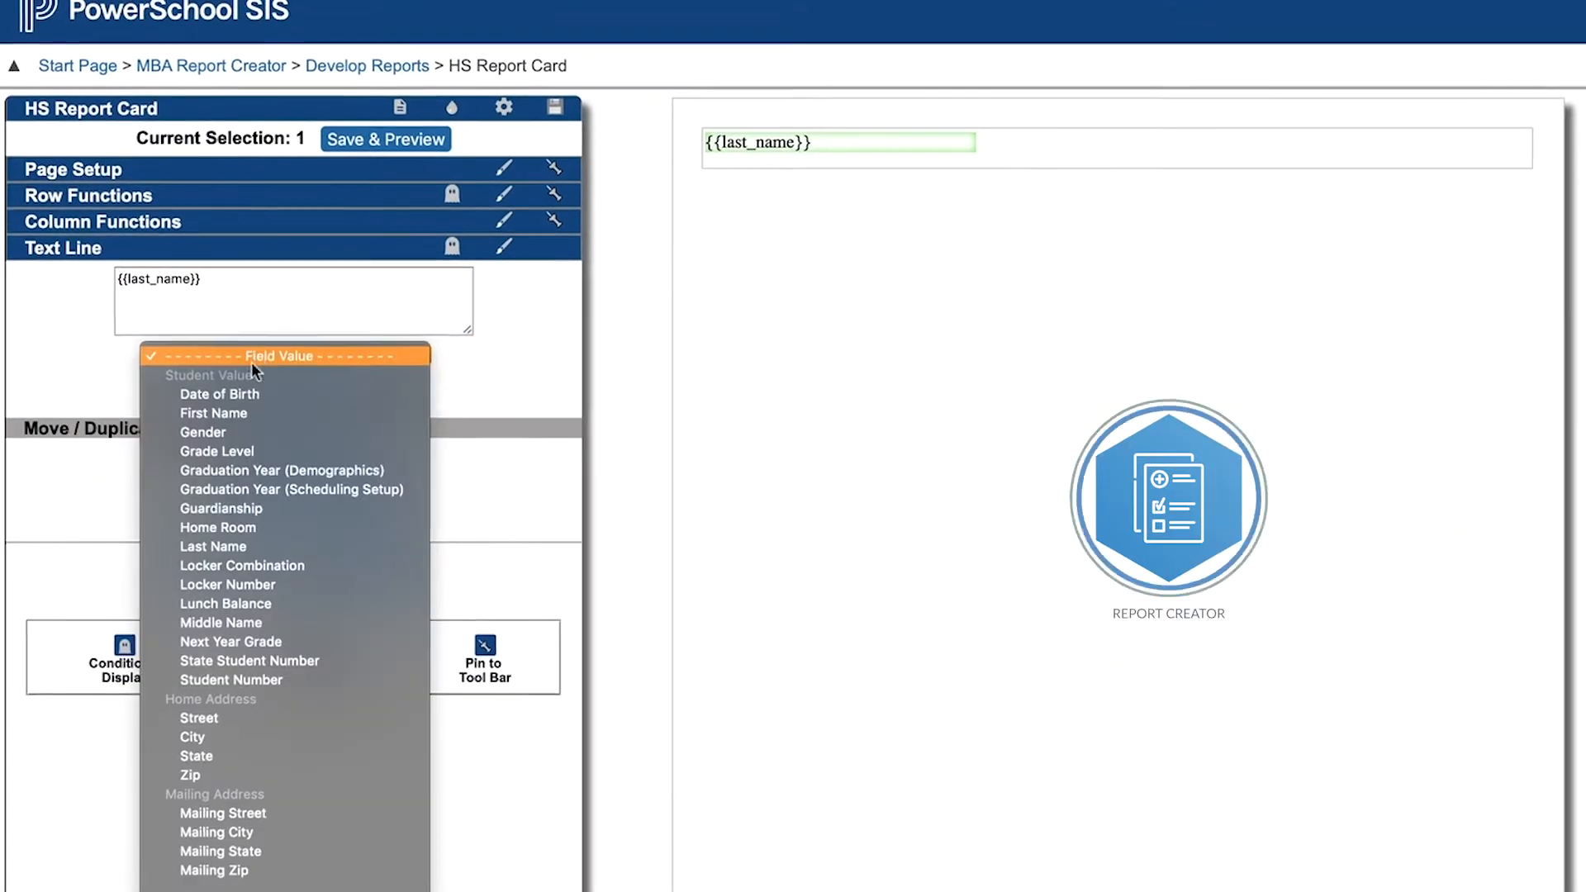
Open MBA Student Schedule Creator to view a student's A/B-day schedule with Band, U.S. History, English 1
{"action": "left_click", "coordinate": [213, 413]}
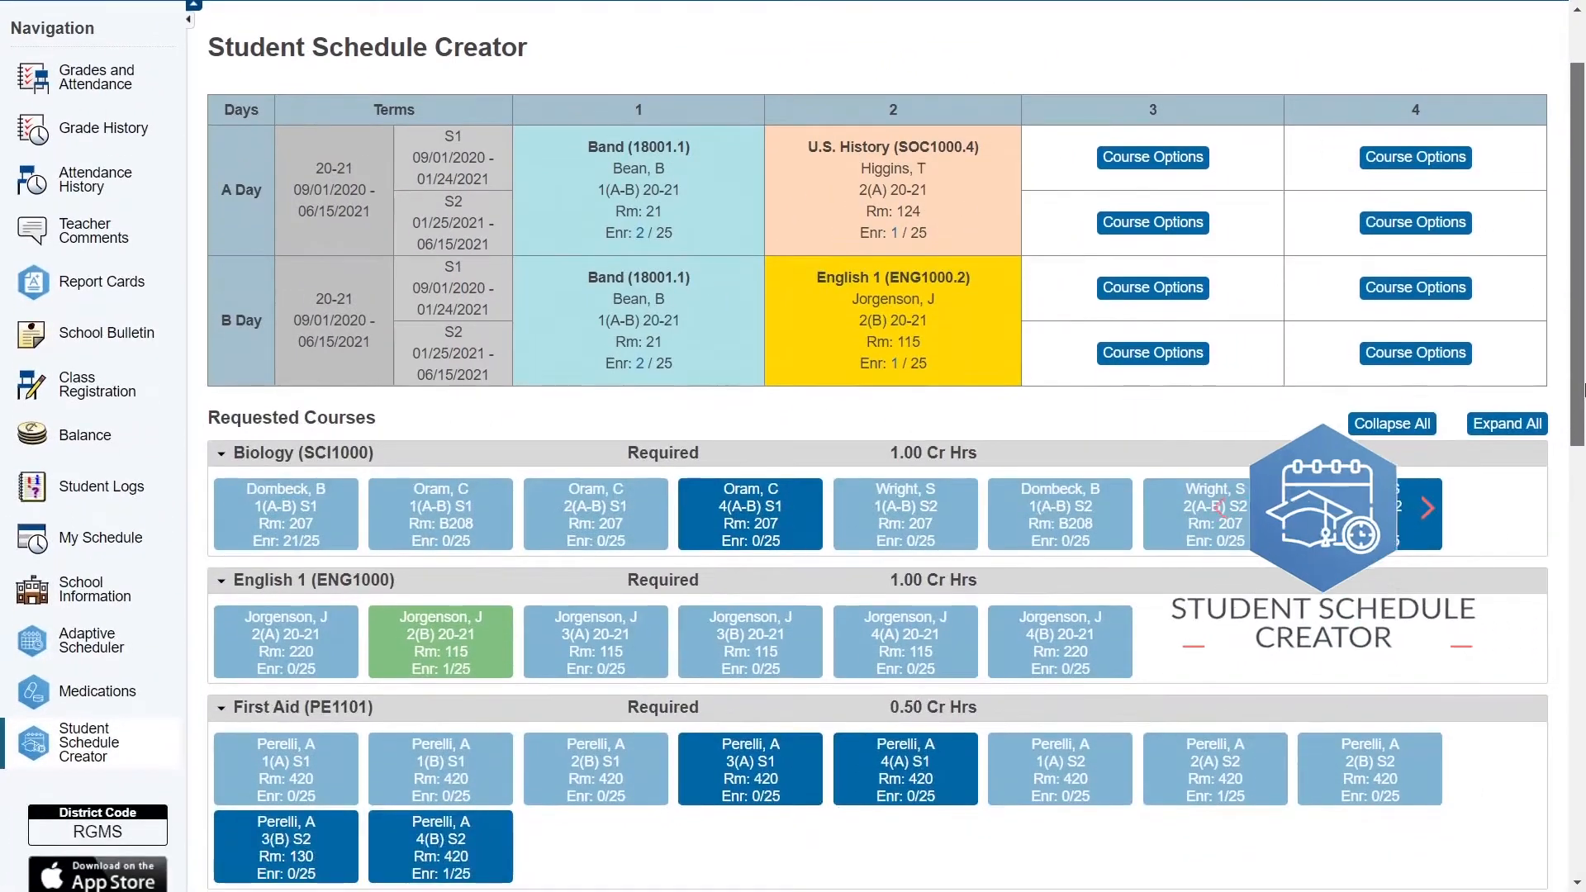
Select a Biology section in Requested Courses, then go to MBA Student Fees
{"action": "left_click", "coordinate": [749, 513]}
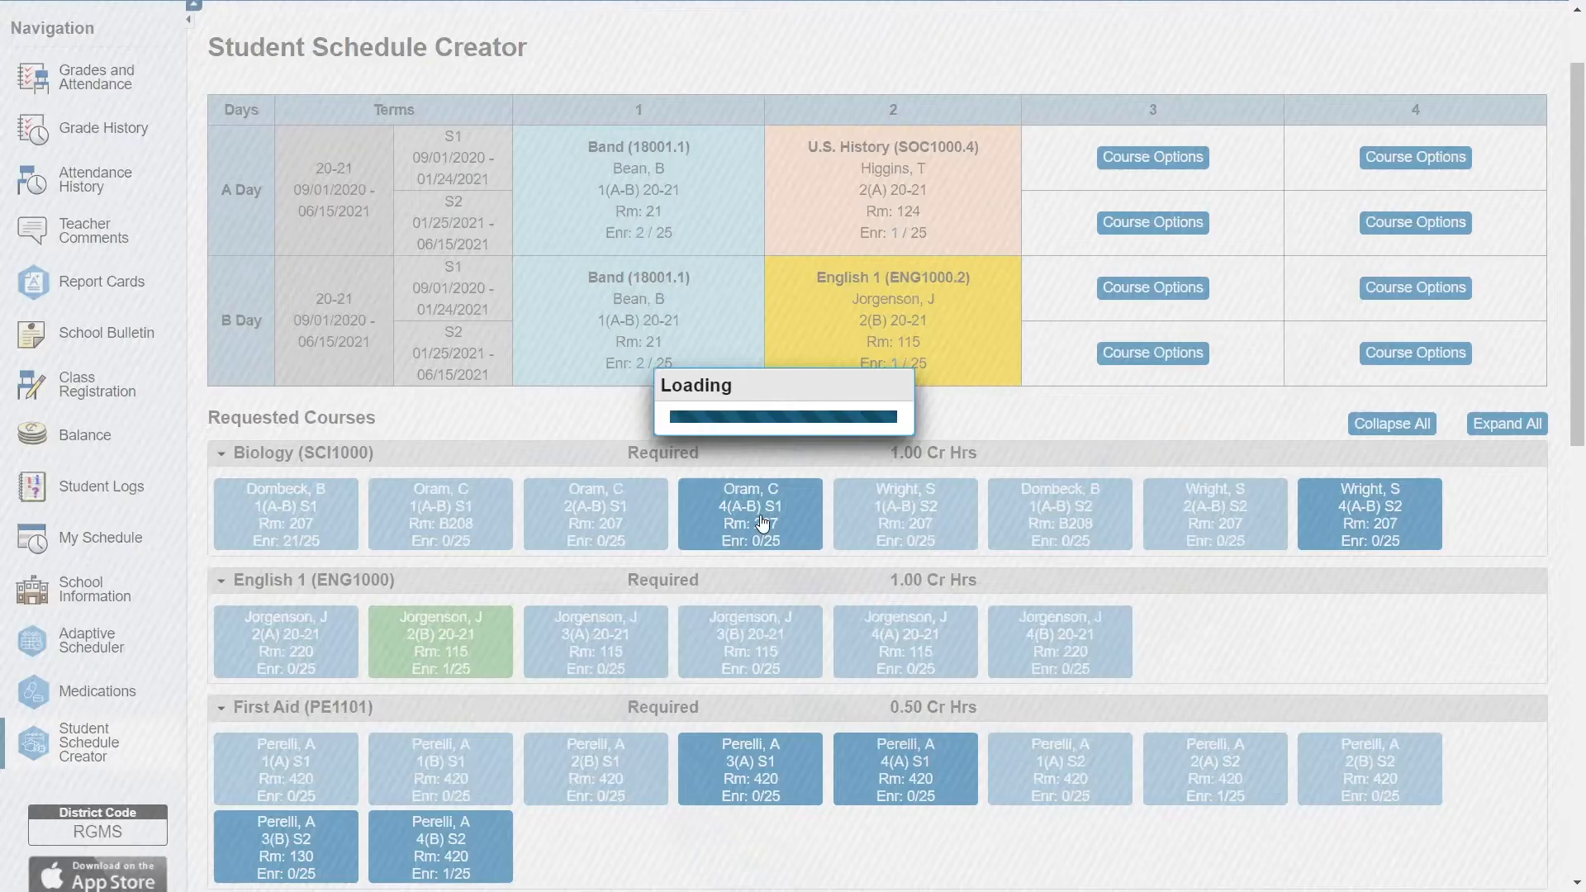
{"action": "left_click", "coordinate": [750, 513]}
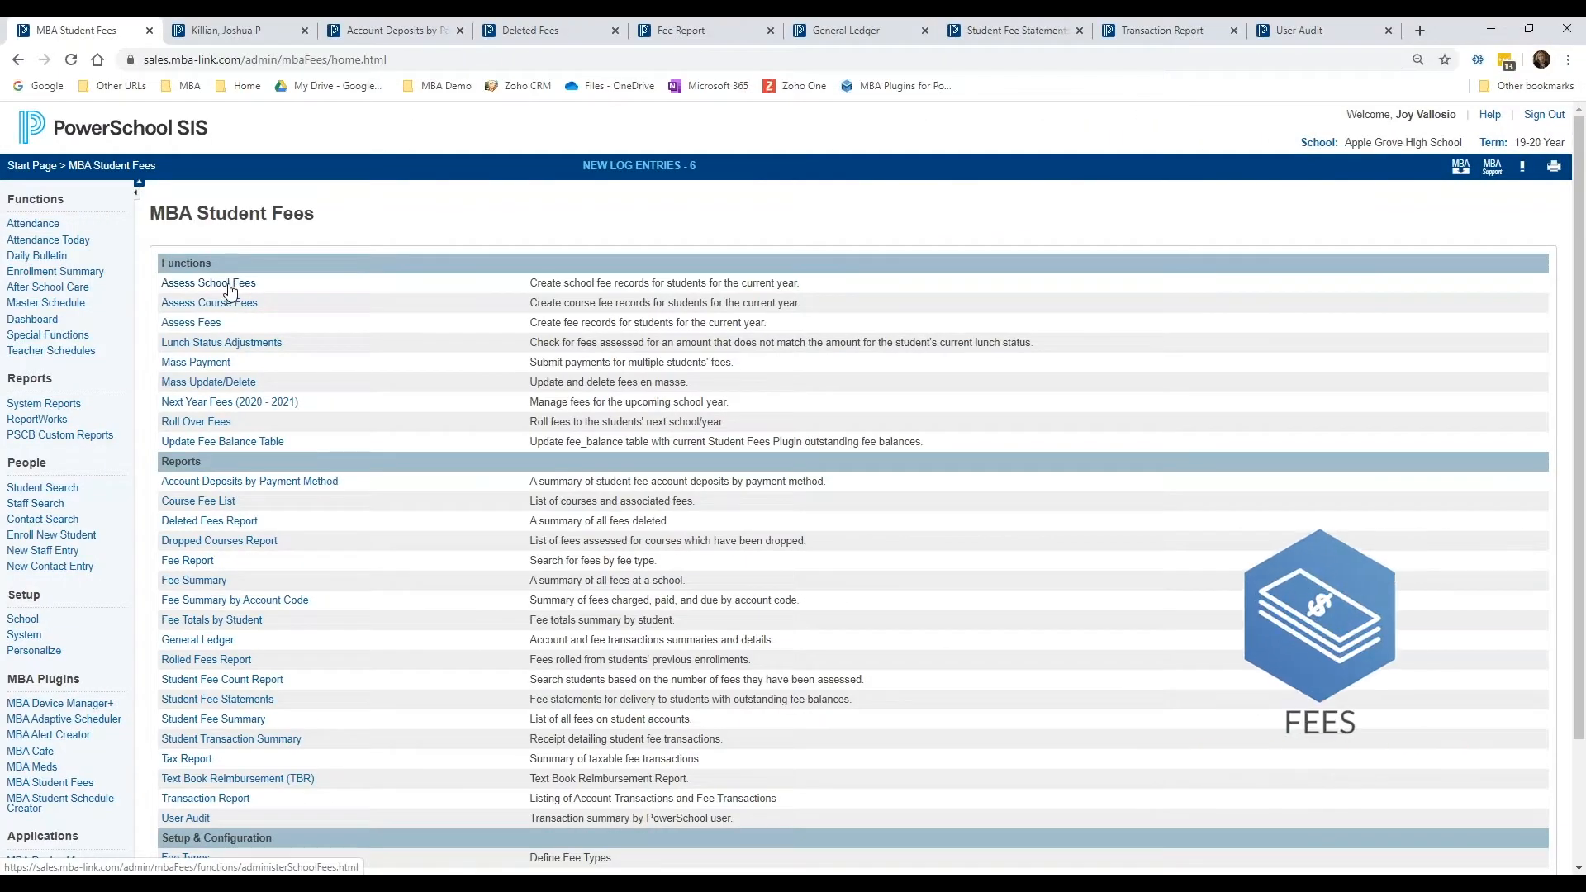
Choose Plugin Customer Webinars and scroll down to the MBA sessions event calendar
{"action": "left_click", "coordinate": [208, 283]}
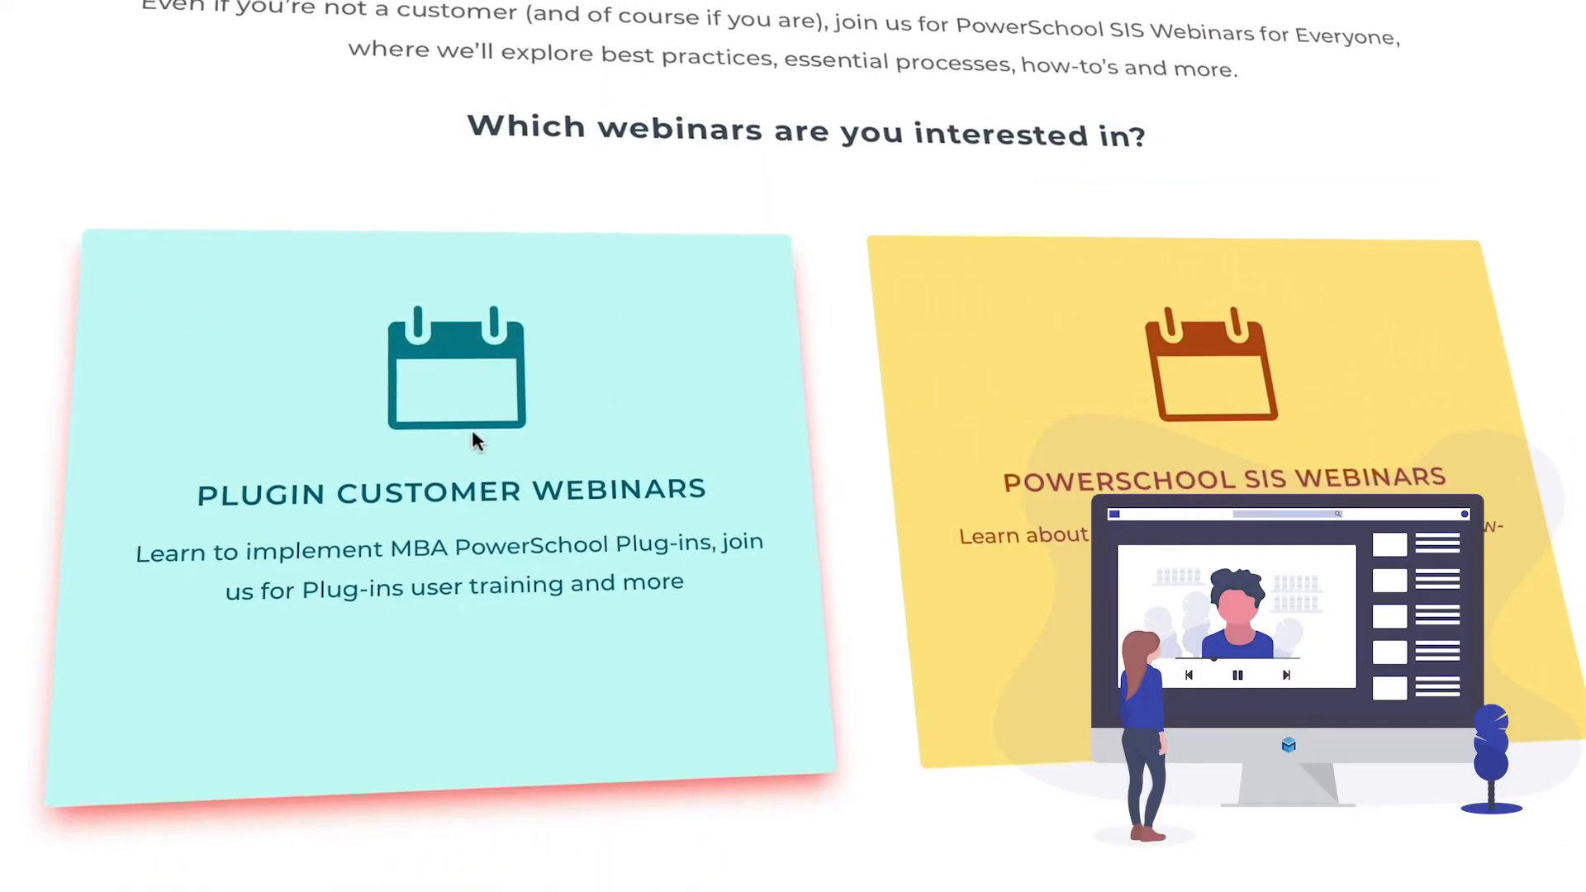
{"action": "scroll", "scroll_direction": "down", "scroll_amount": 3}
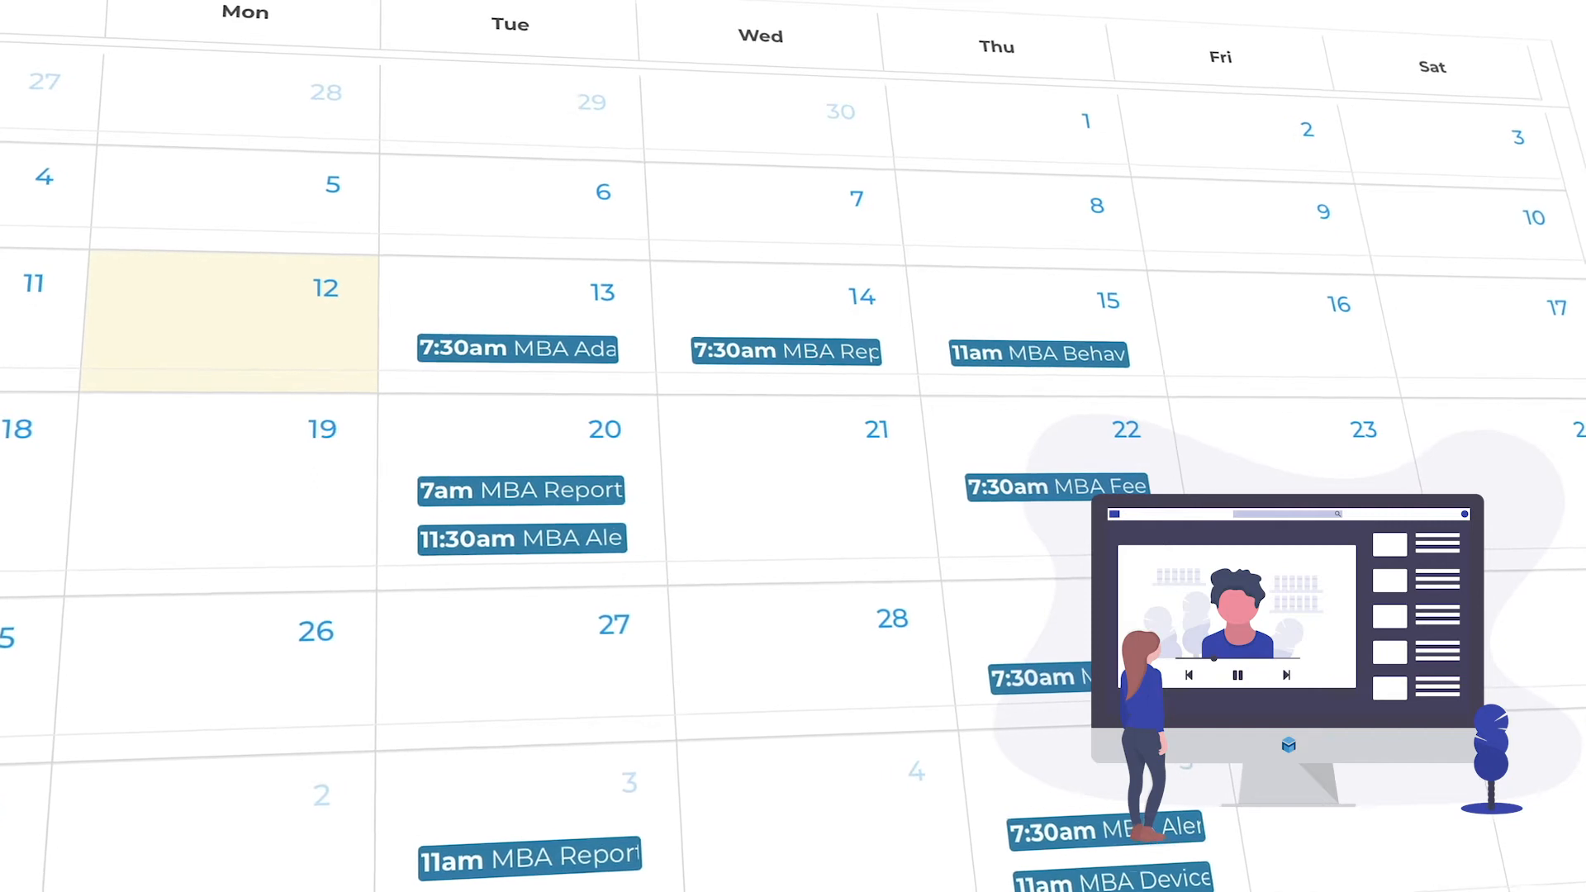